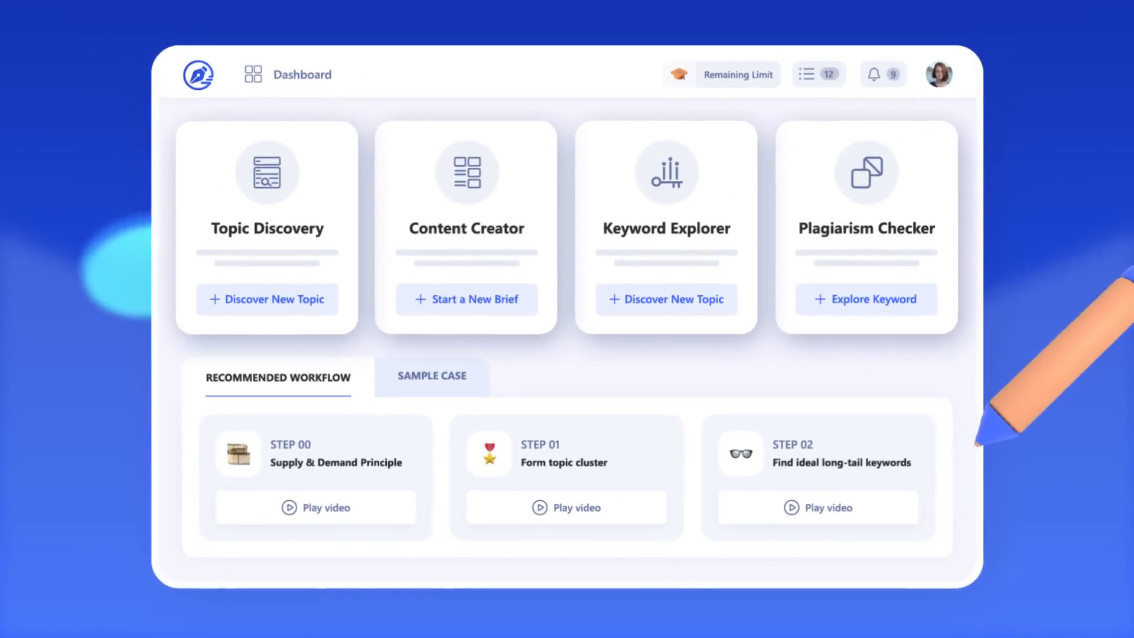
- Open the Keyword Explorer from the WriterZen dashboard
left_click(265, 299)
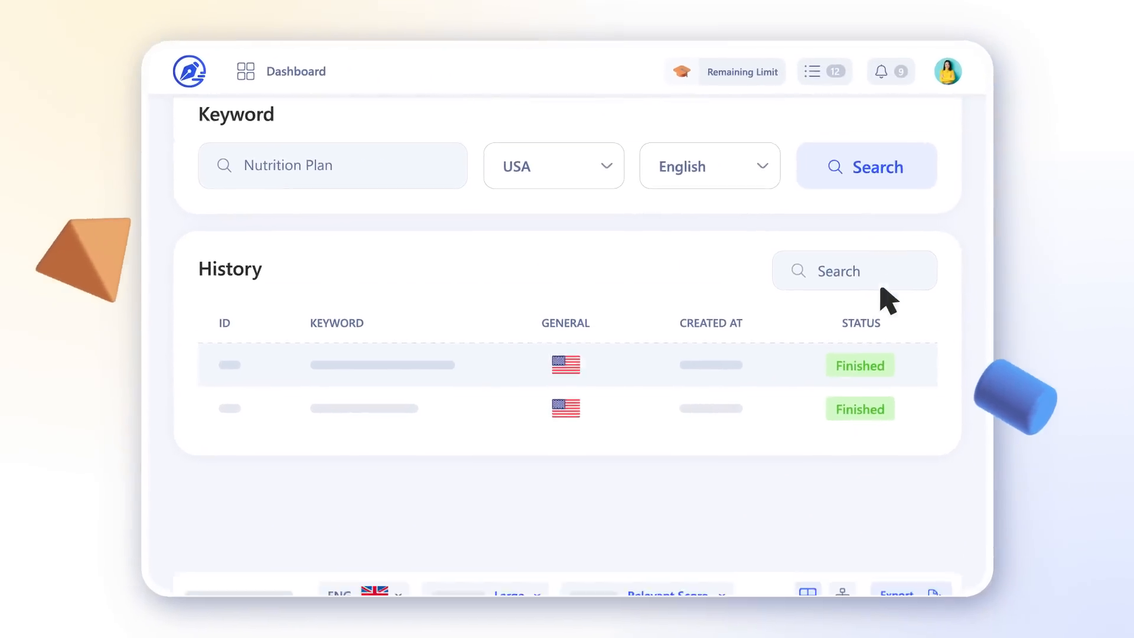
- Search the keyword 'Nutrition Plan' for USA in English
left_click(866, 167)
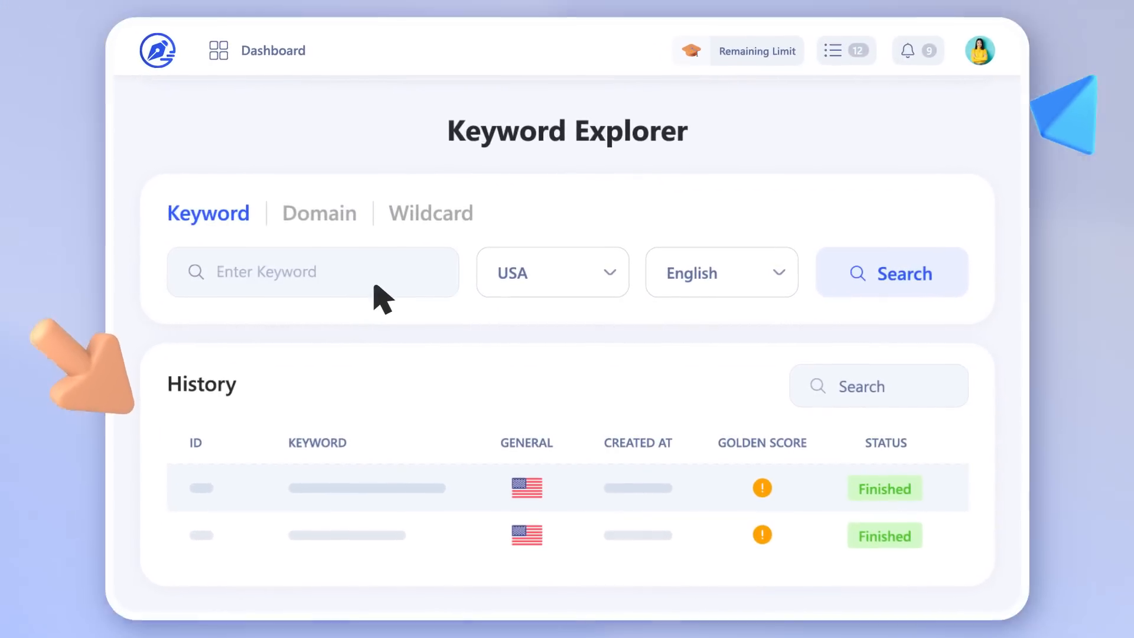
type("Nutrition Plan")
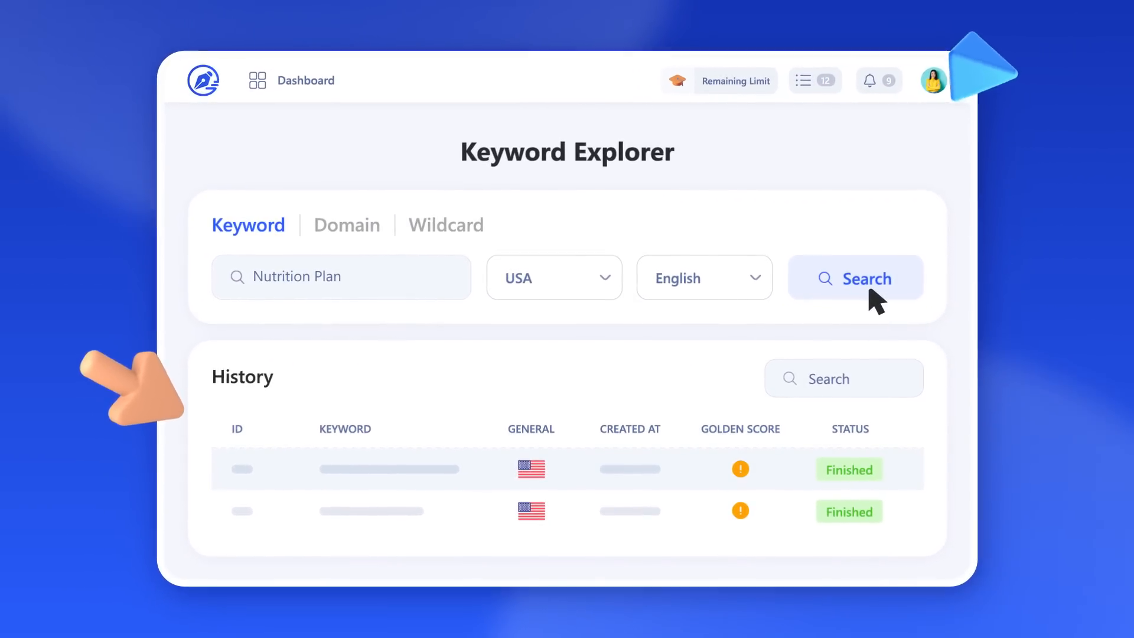
left_click(854, 277)
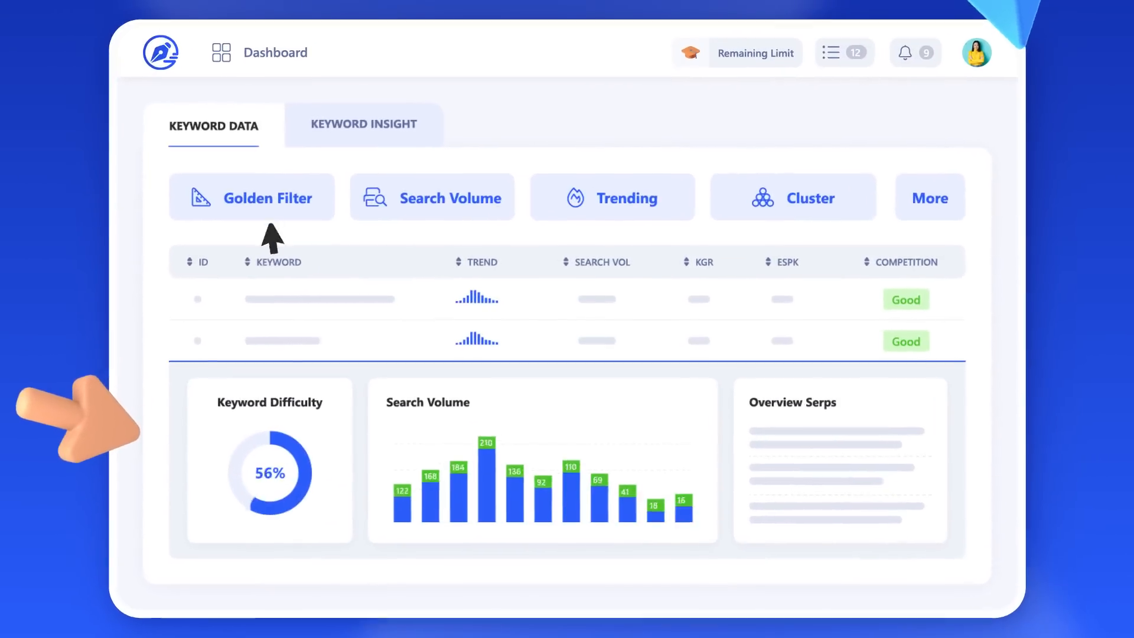
- Open the Nutrition Plan keyword list, then start a new Content Creator brief
left_click(252, 197)
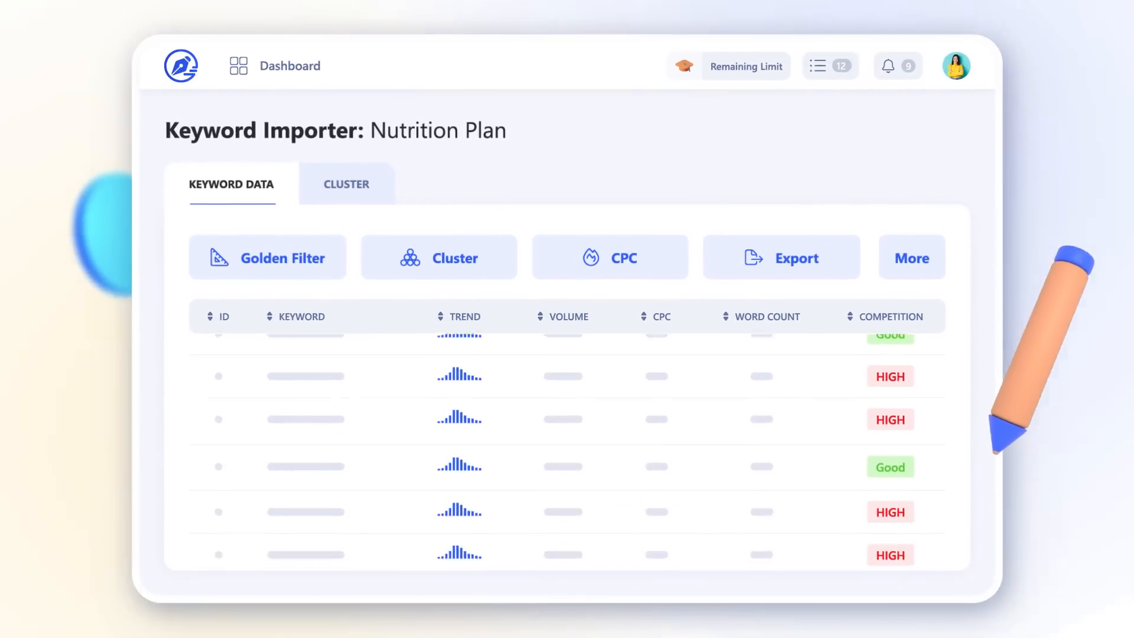
left_click(346, 183)
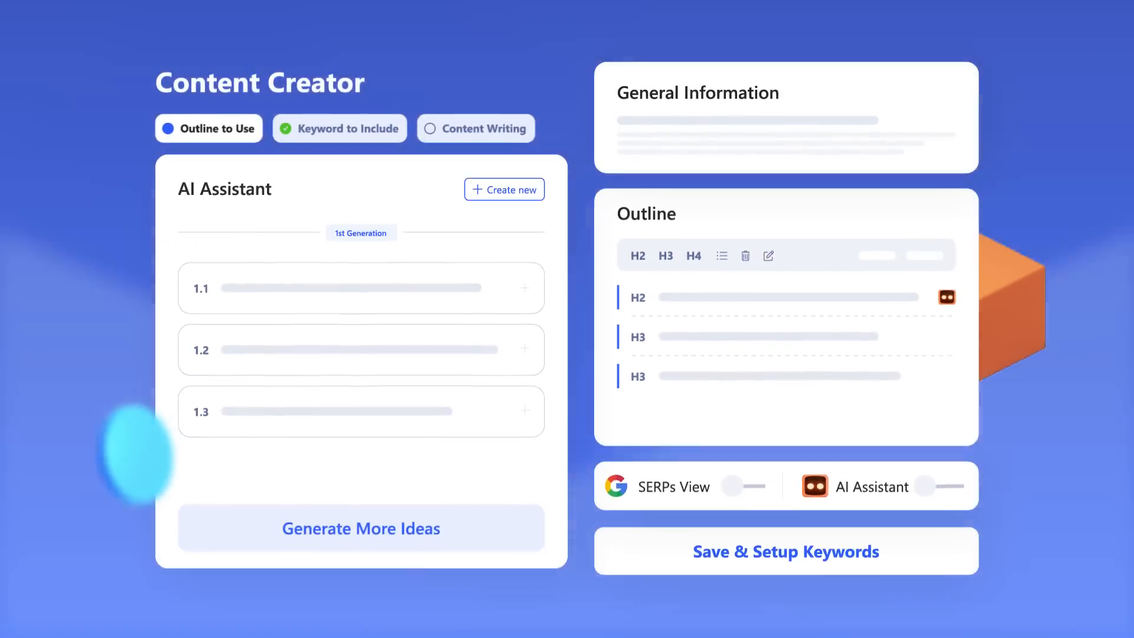
- Switch on the AI Assistant and scroll through its generated outline ideas
left_click(943, 484)
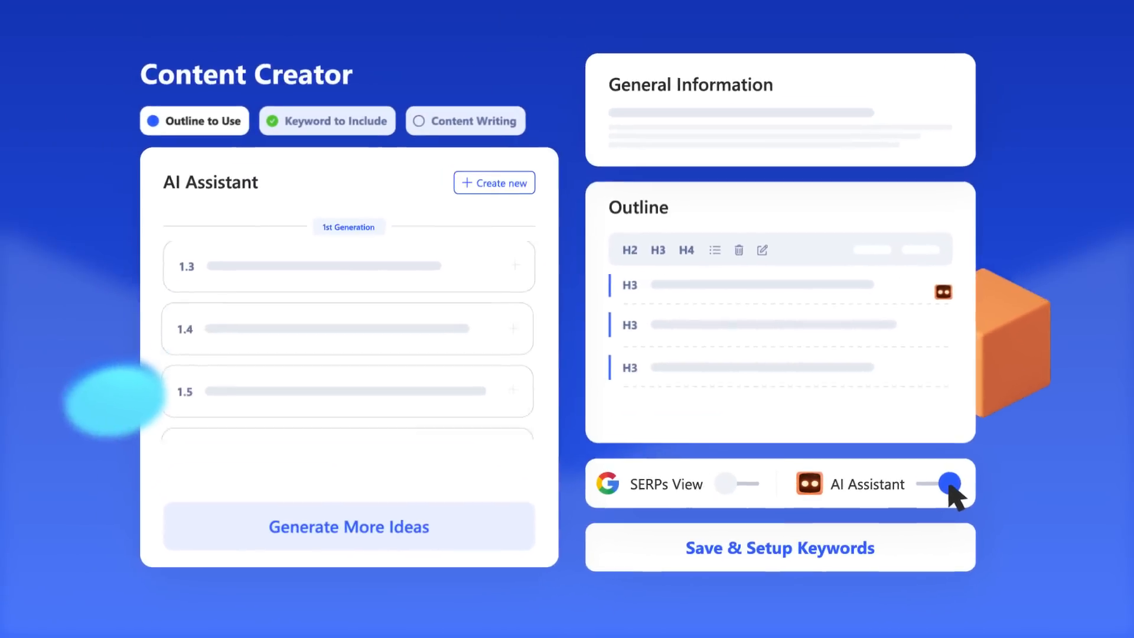
scroll("down", 3)
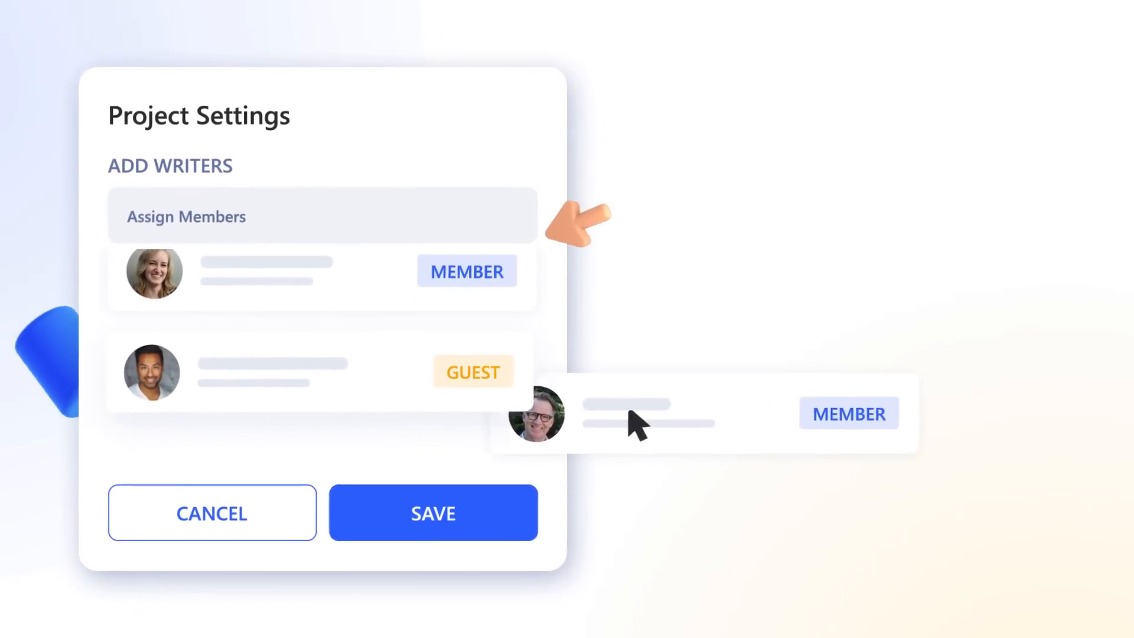
- Assign another writer to the project and scroll up the projects table
left_click(431, 512)
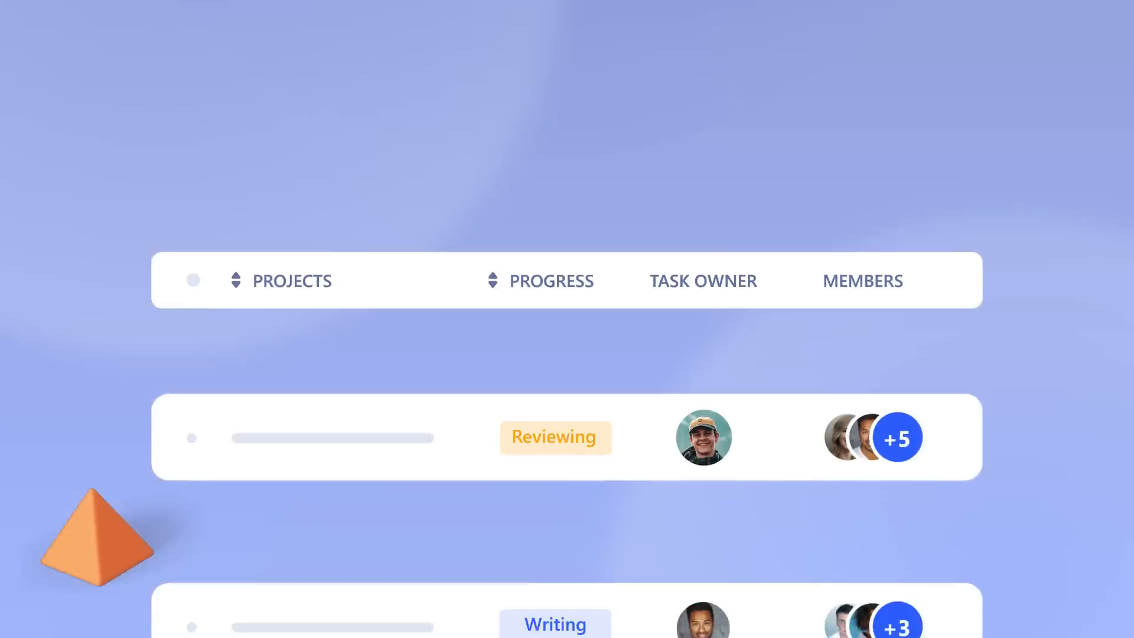
scroll("up", 3)
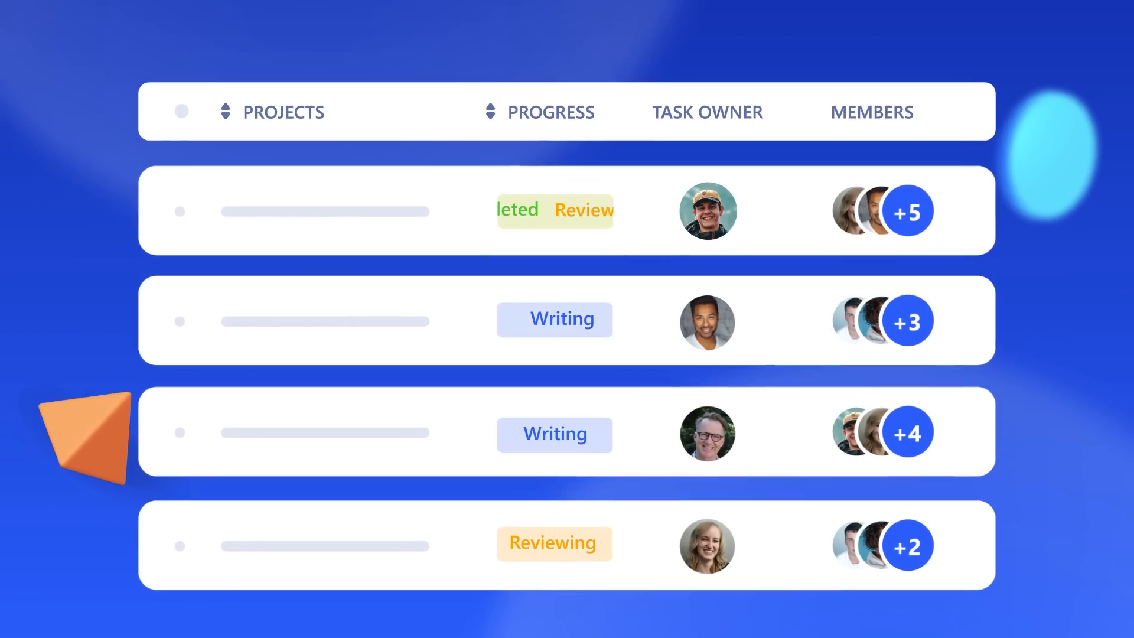